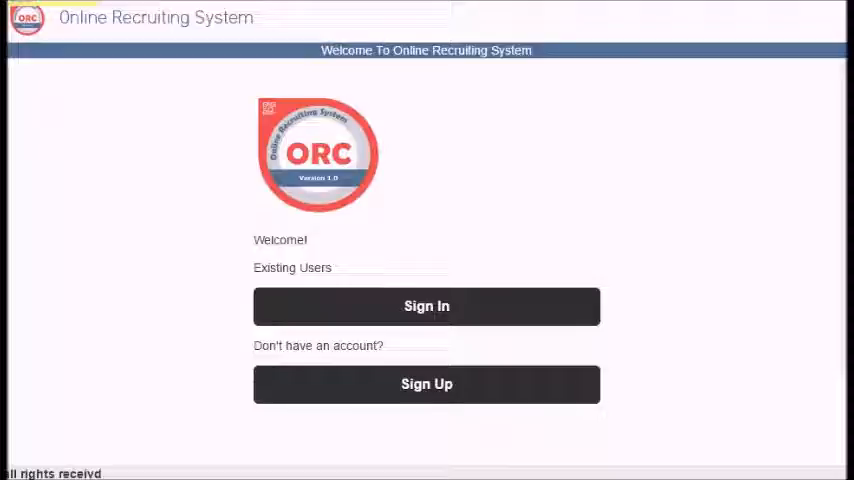
Open Sign Up and fill in the first name, last name and email address.
click(425, 384)
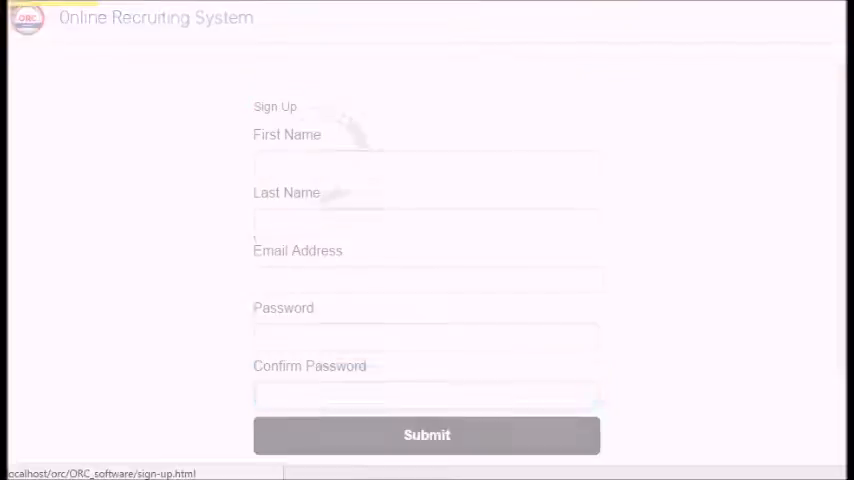
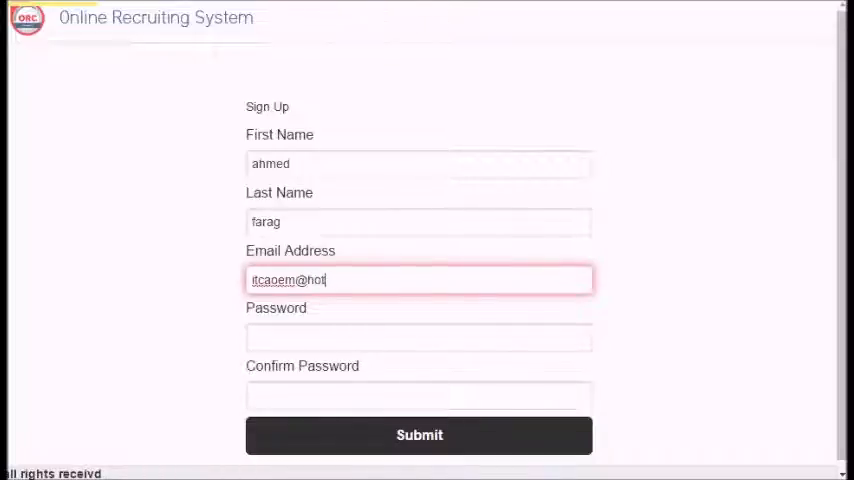
Enter and confirm the password, then submit the registration.
click(418, 337)
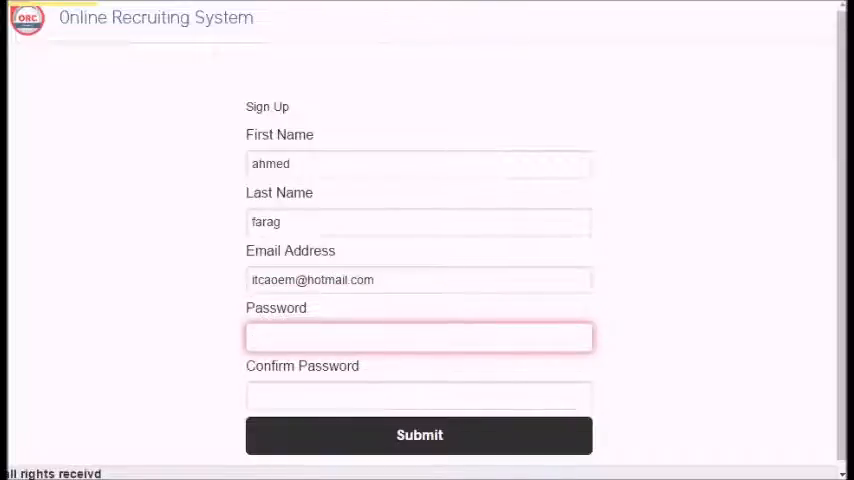
text(••••••)
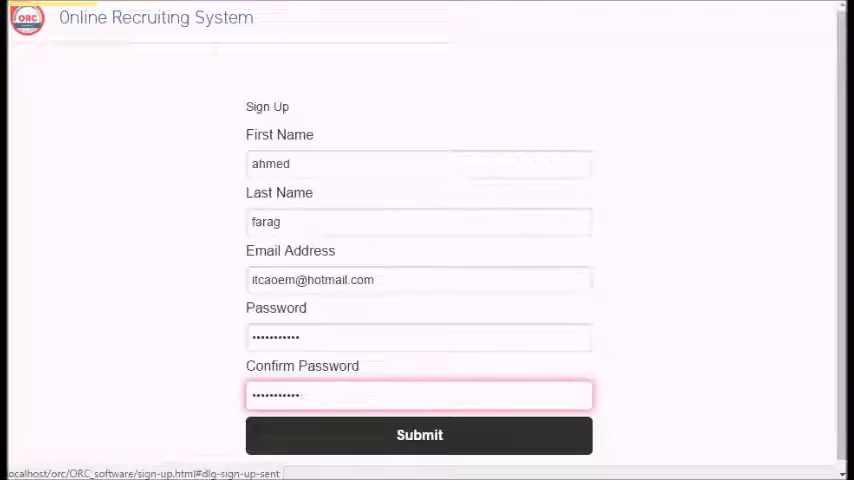
click(419, 435)
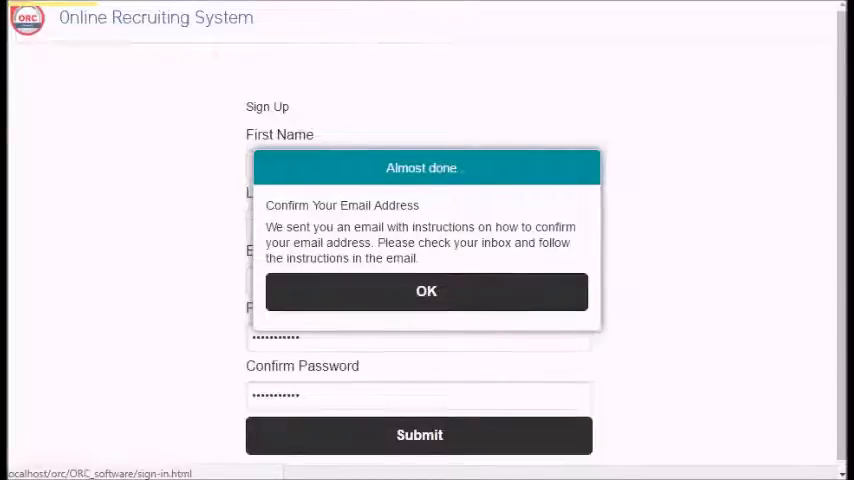
Dismiss the confirmation notice, submit sign-in credentials and clear the Login Failed message.
click(426, 291)
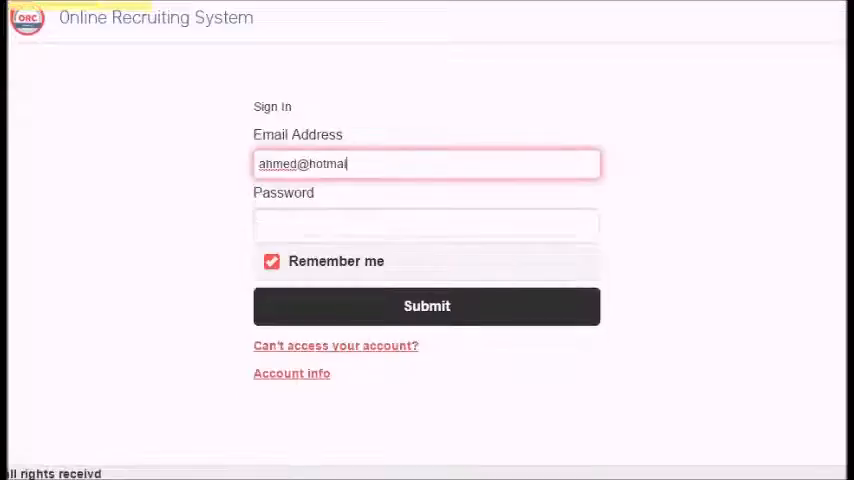
click(426, 222)
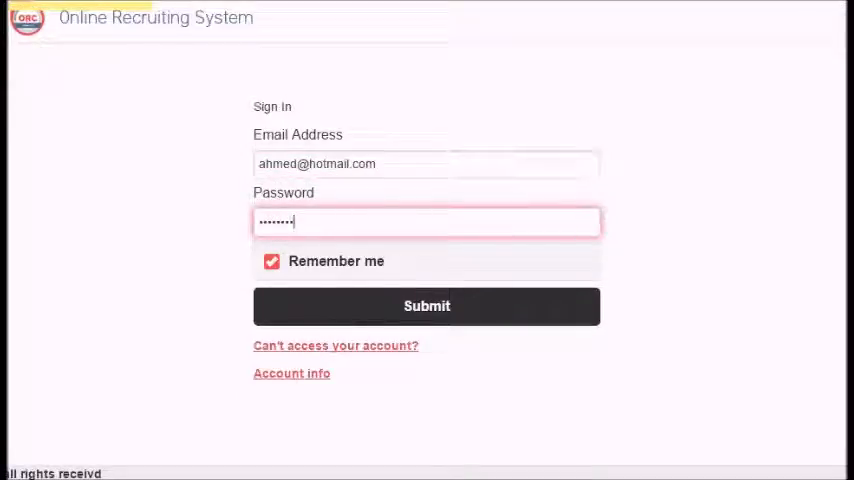
click(426, 306)
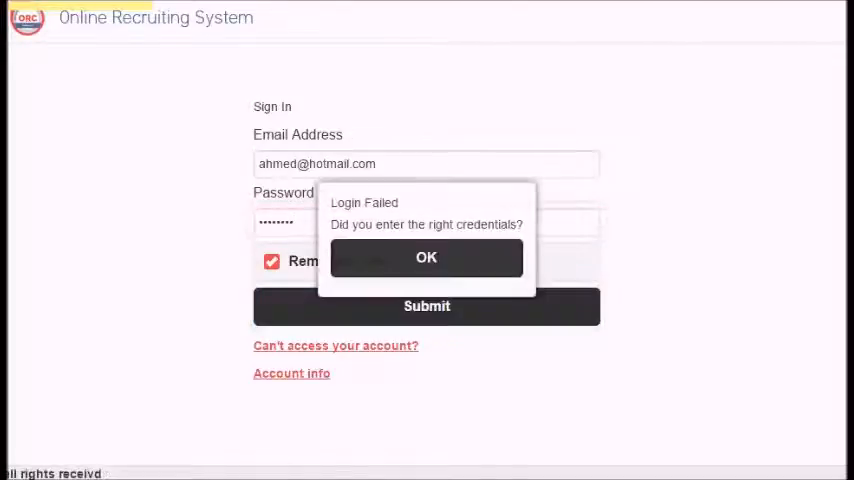
click(425, 257)
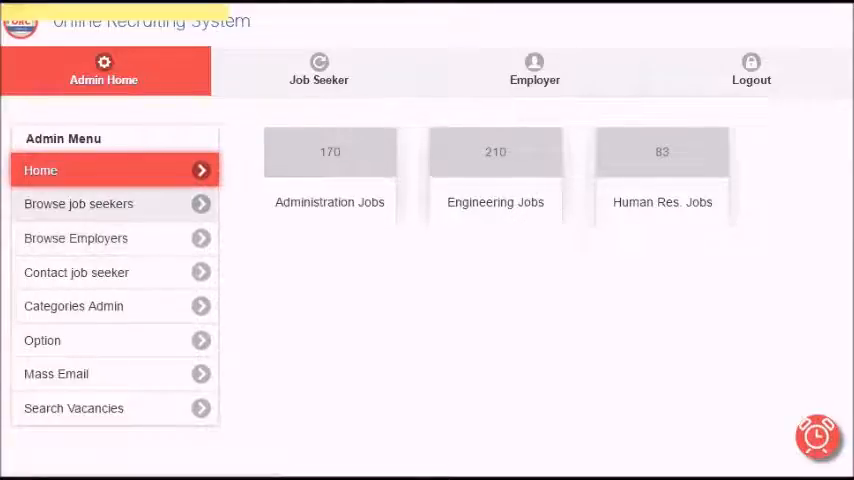
Browse job seekers and employers, filtering employers by typing 1 to show Company 1.
click(78, 203)
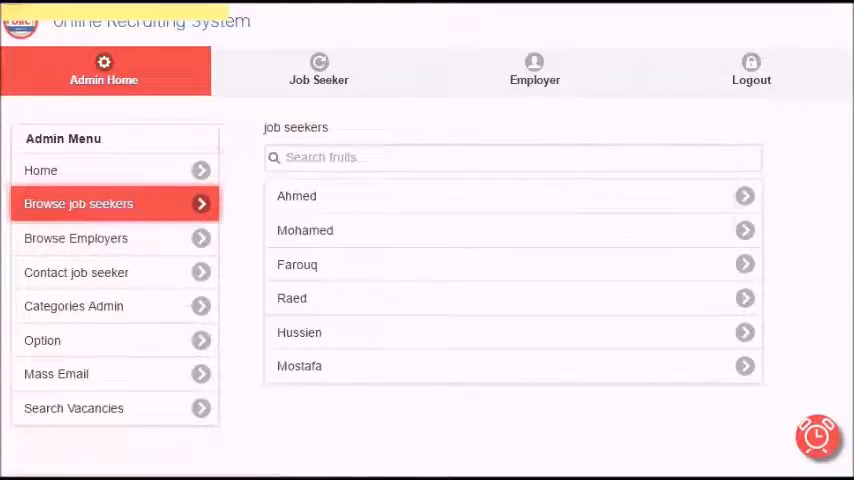
click(512, 157)
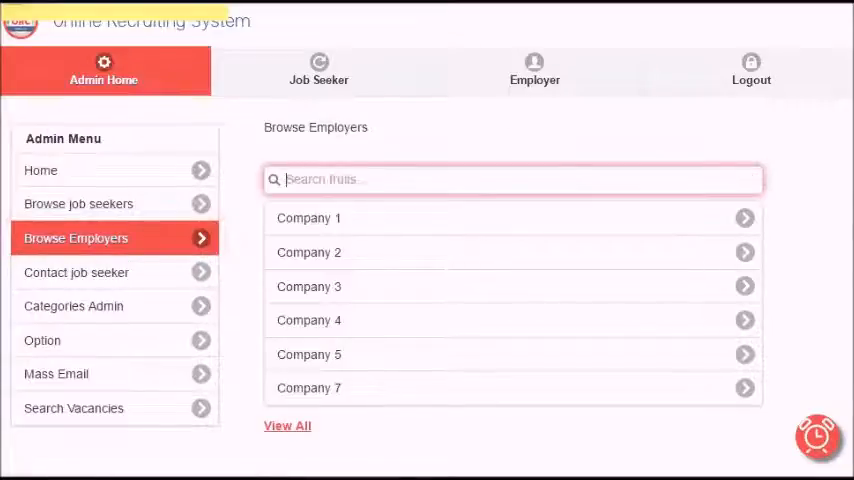
text(1)
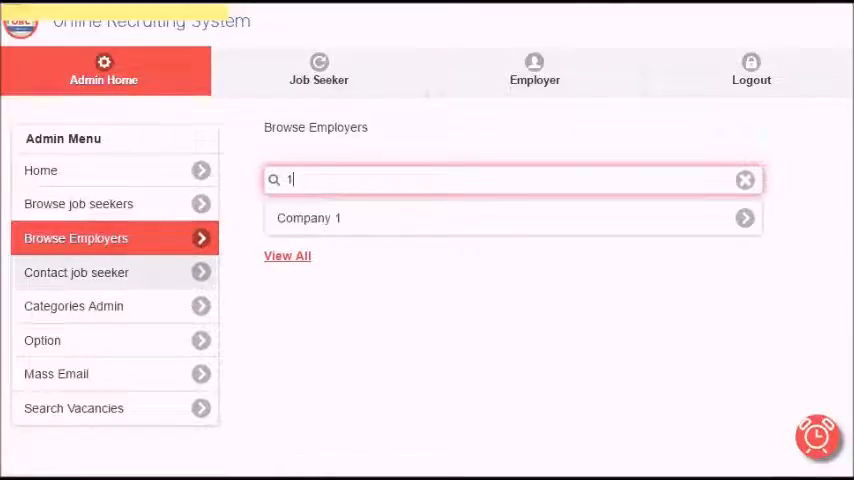
Open Contact job seeker, focus the Name field, and toggle Send email on then off.
click(76, 272)
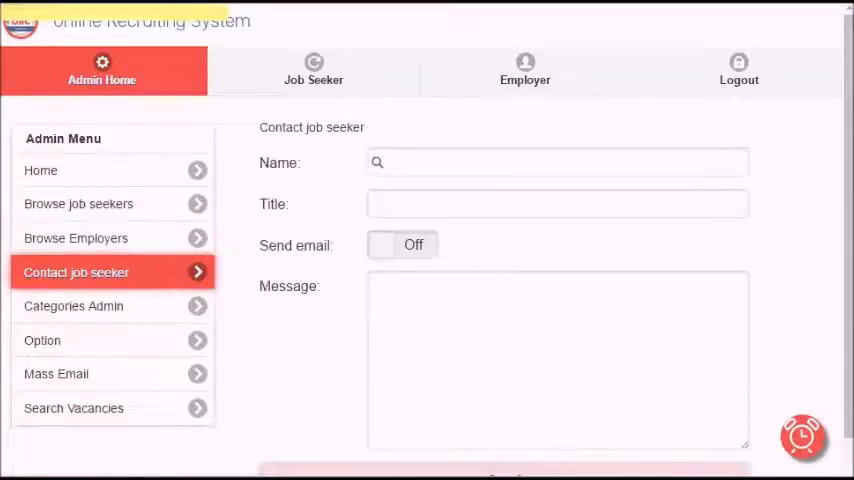
click(557, 162)
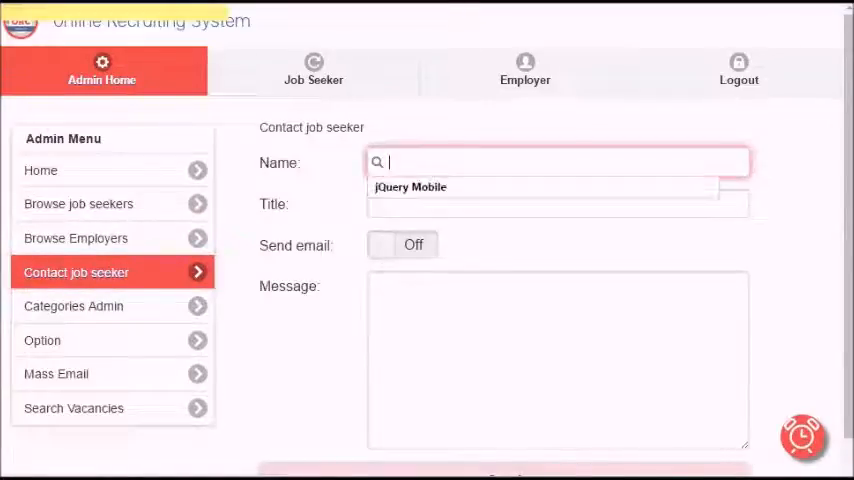
click(402, 244)
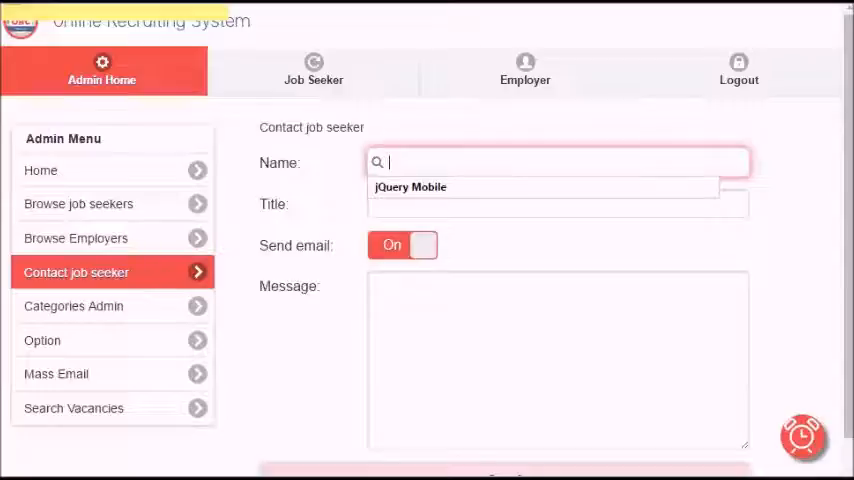
click(402, 245)
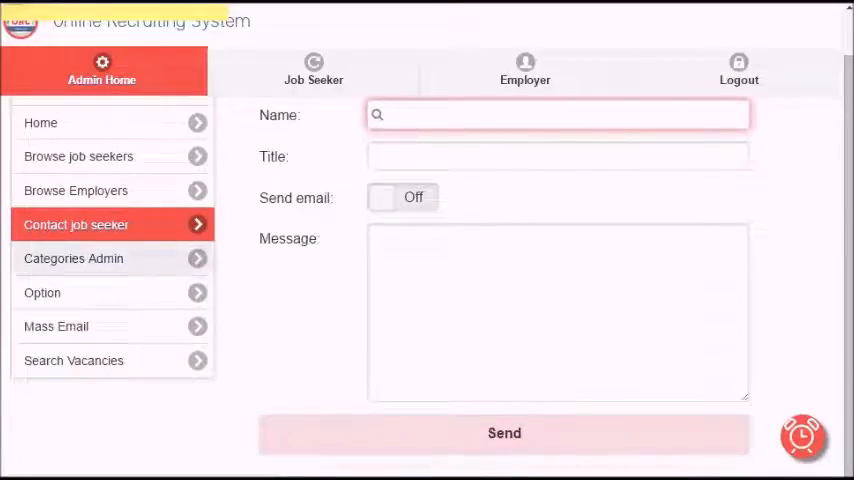
Read the expanded Mass Email template, browse Search Vacancies, then return to the Job Seeker area.
click(56, 326)
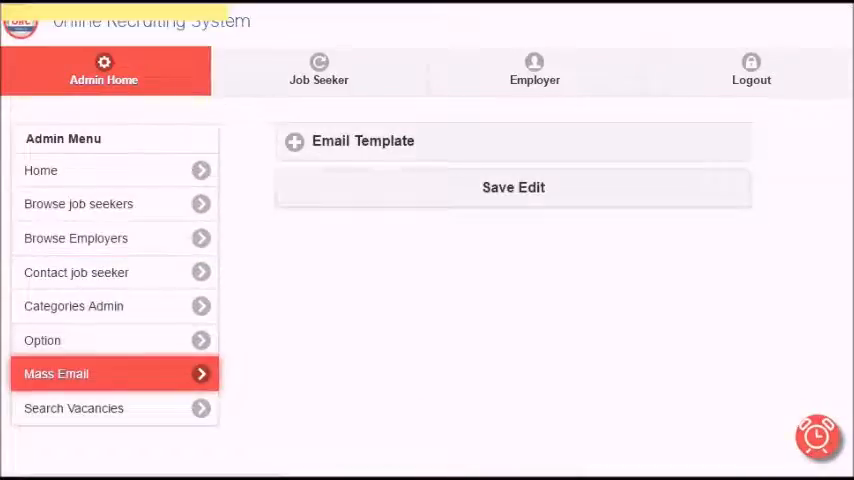
click(294, 140)
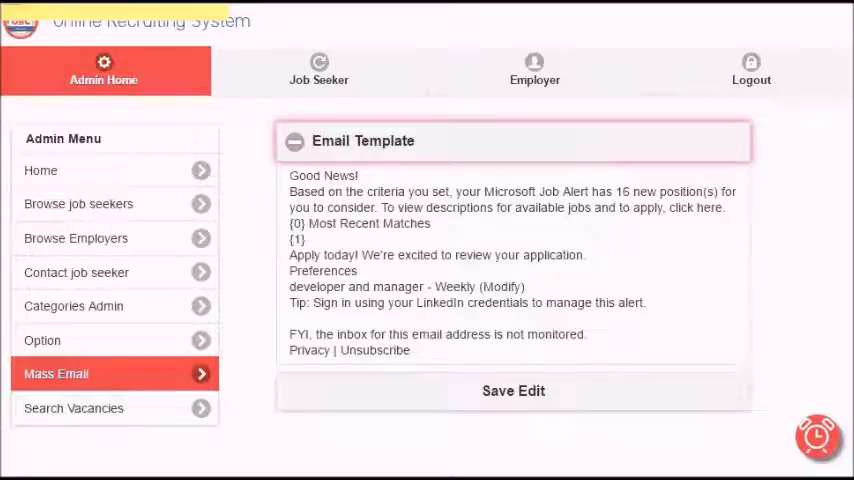
click(74, 407)
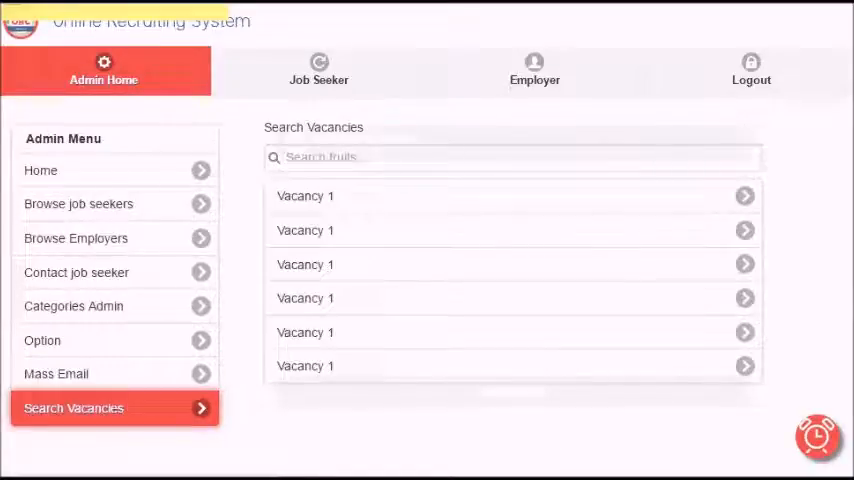
click(513, 157)
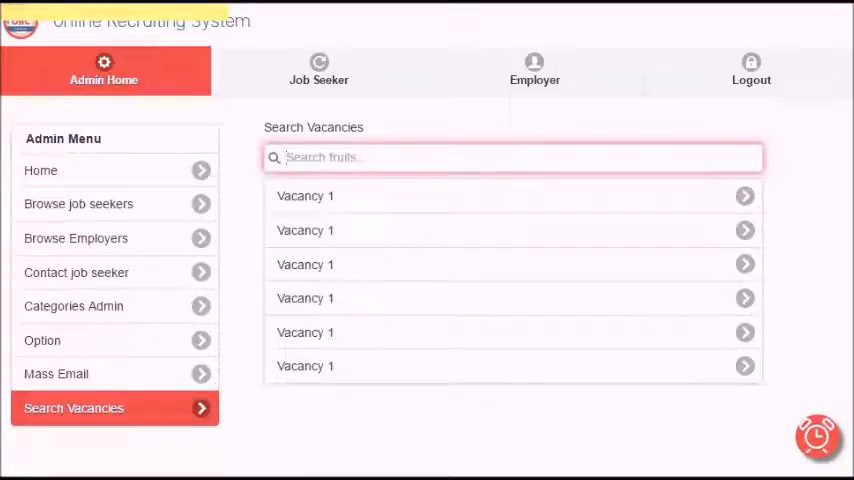
click(319, 66)
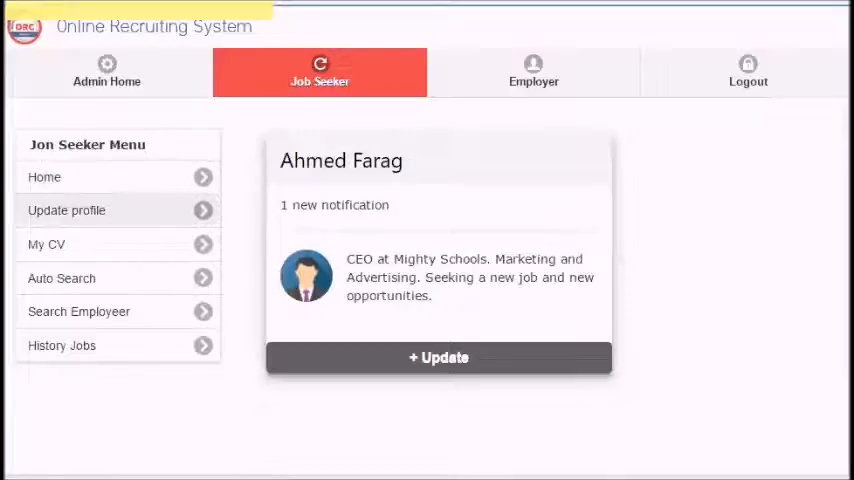
Scroll through the empty job seeker profile form, then open the My CV page.
click(67, 210)
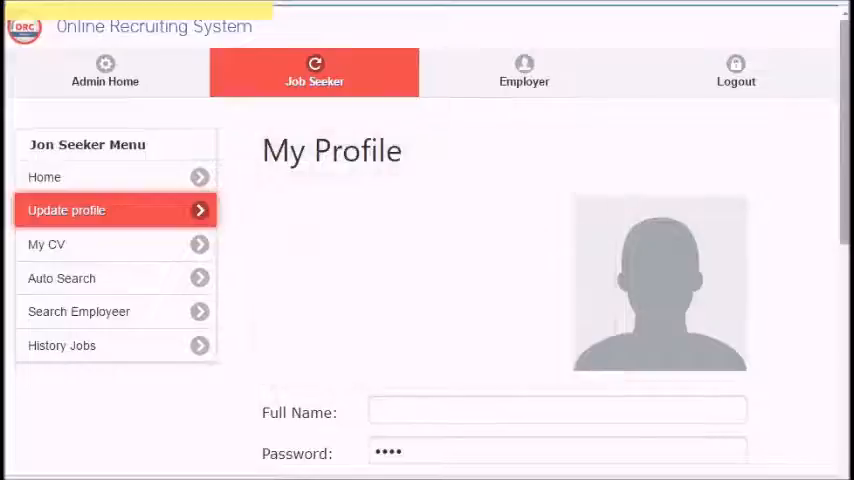
scroll(down, 3)
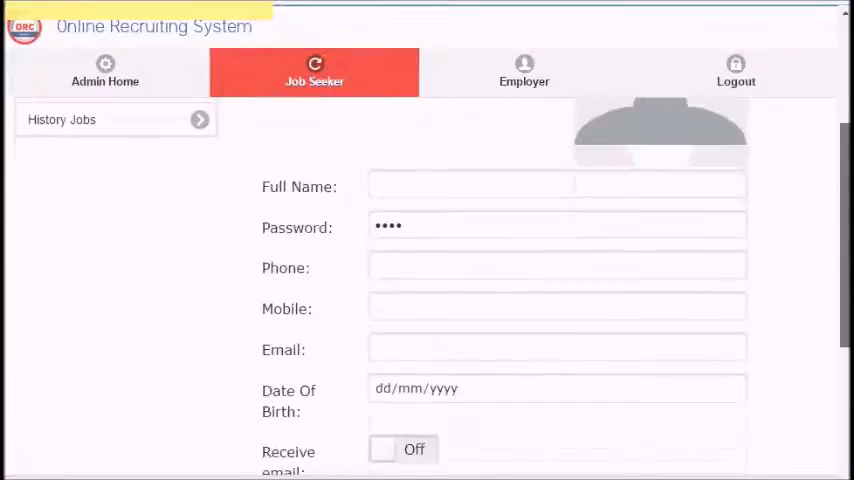
scroll(down, 3)
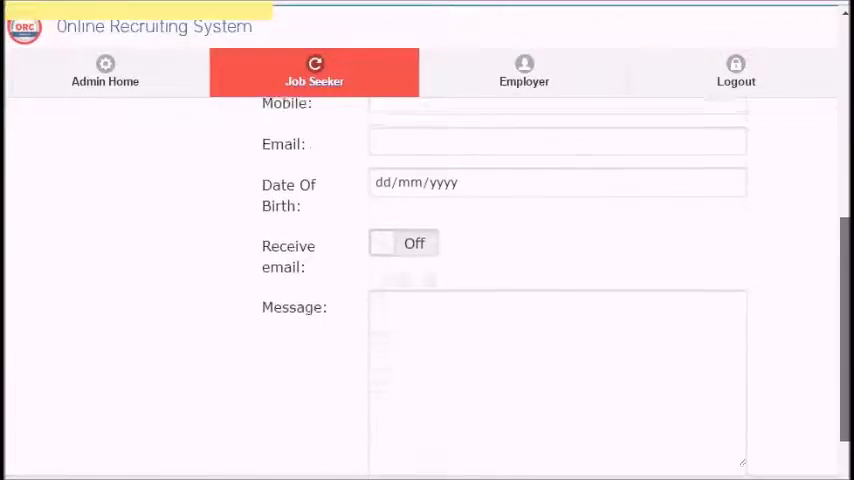
scroll(up, 3)
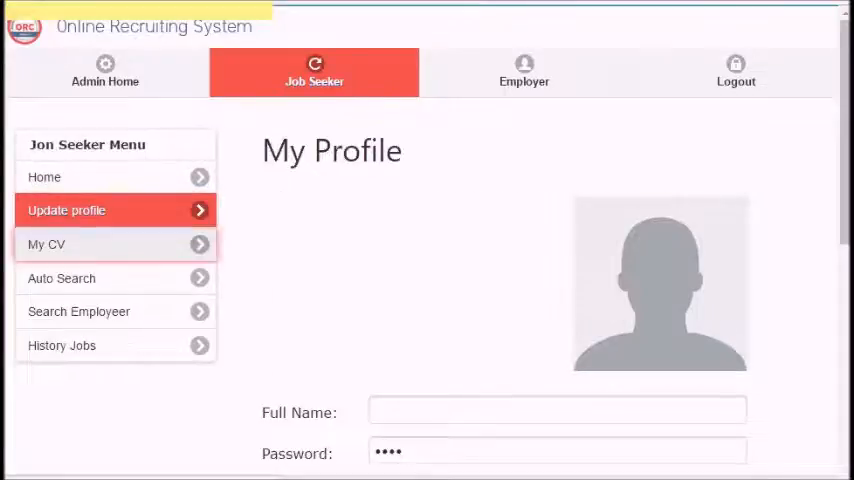
click(46, 244)
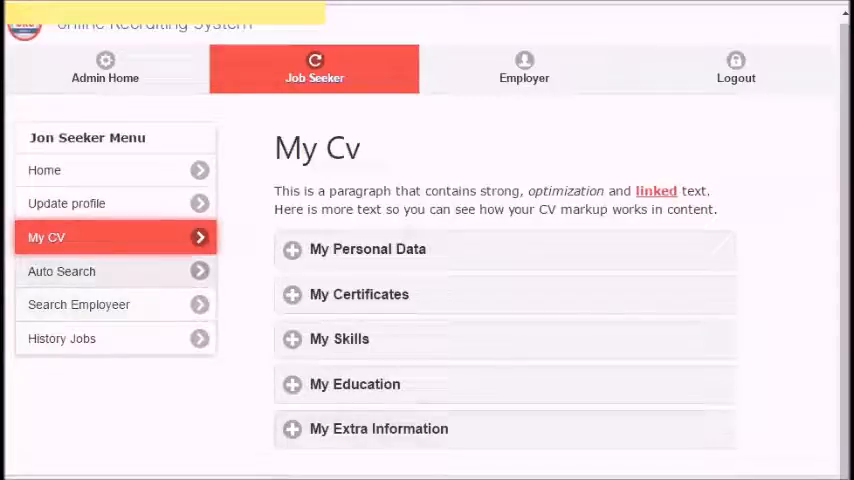
Scroll the Auto Search vacancy list, then open Search Employeer by field of interest.
click(61, 271)
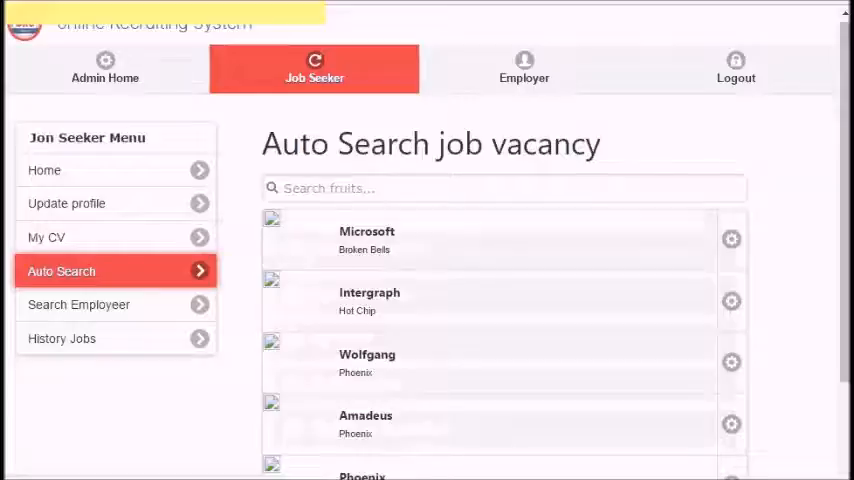
scroll(down, 3)
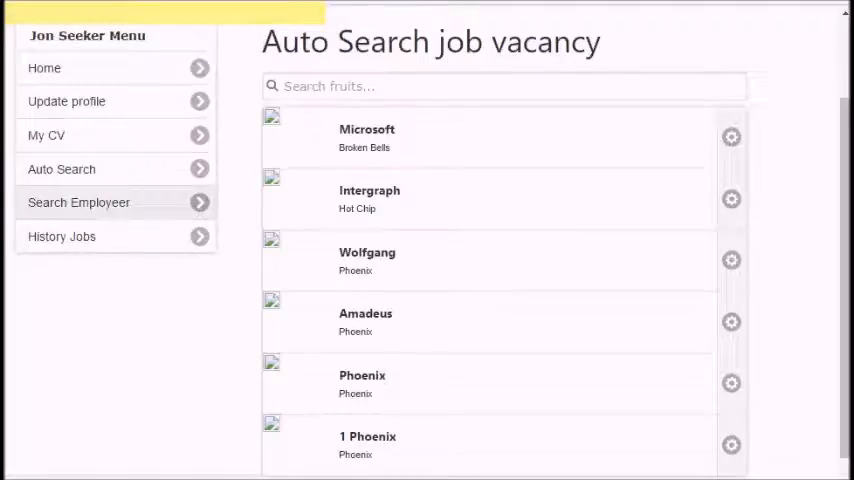
click(79, 202)
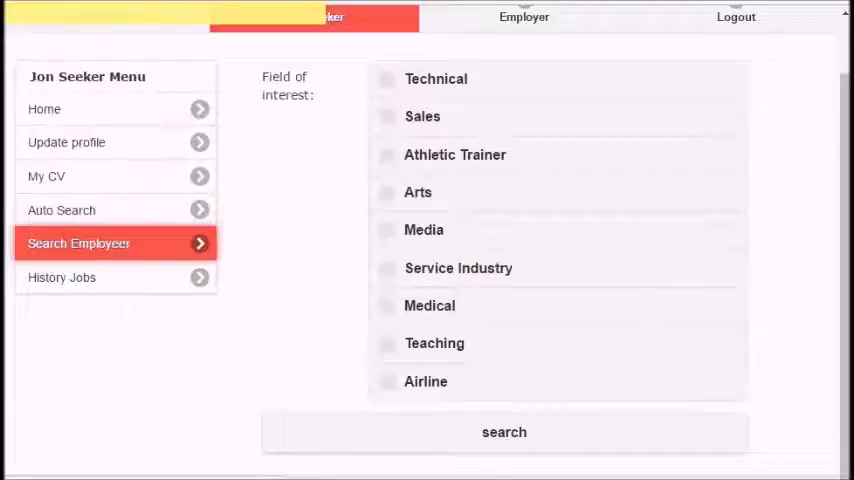
Tick Athletic Trainer as a field of interest and open the History Jobs page.
click(386, 154)
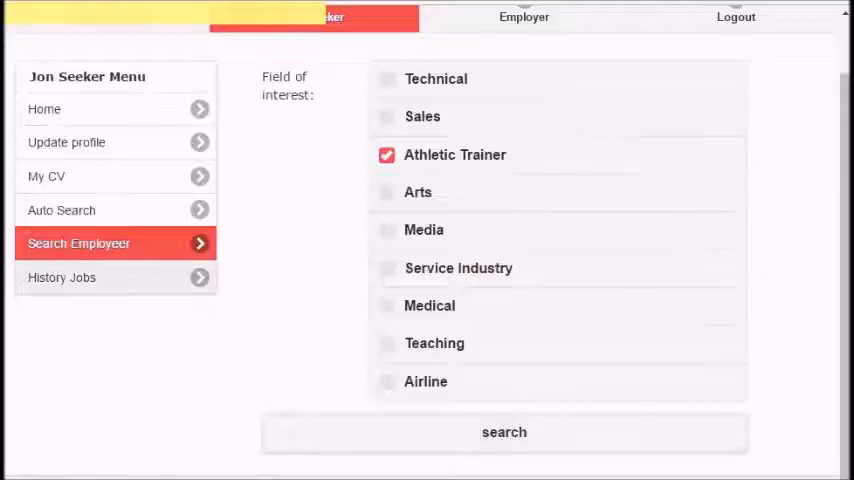
click(62, 277)
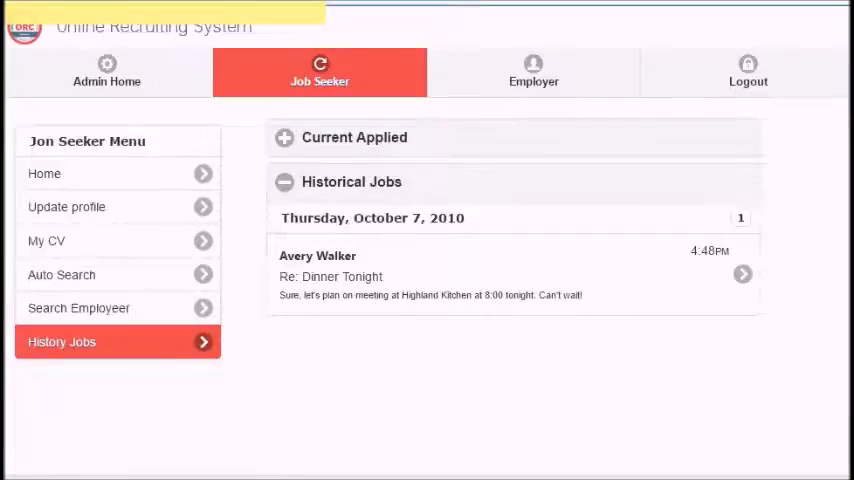
Expand and scroll the Current Applied jobs, then switch to the Employer company profile.
click(354, 137)
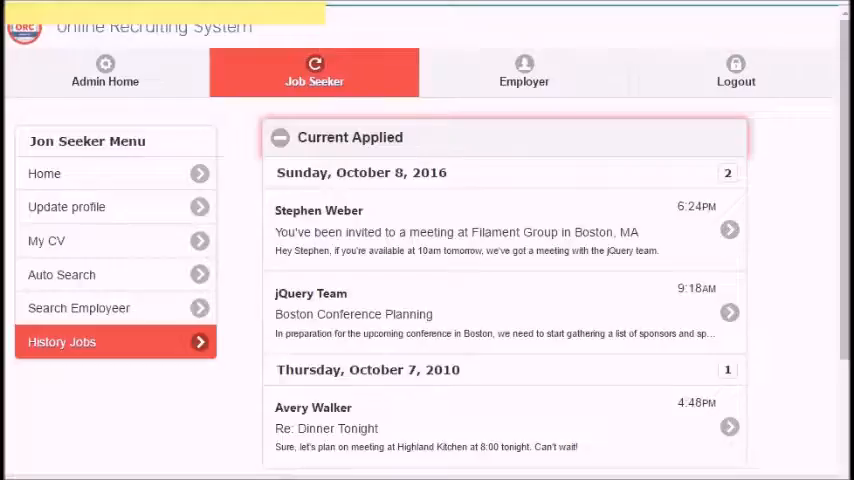
scroll(down, 3)
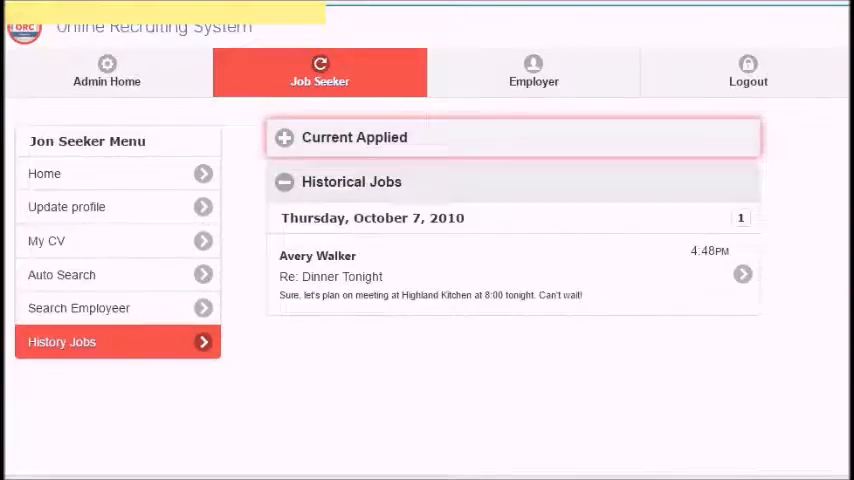
click(532, 78)
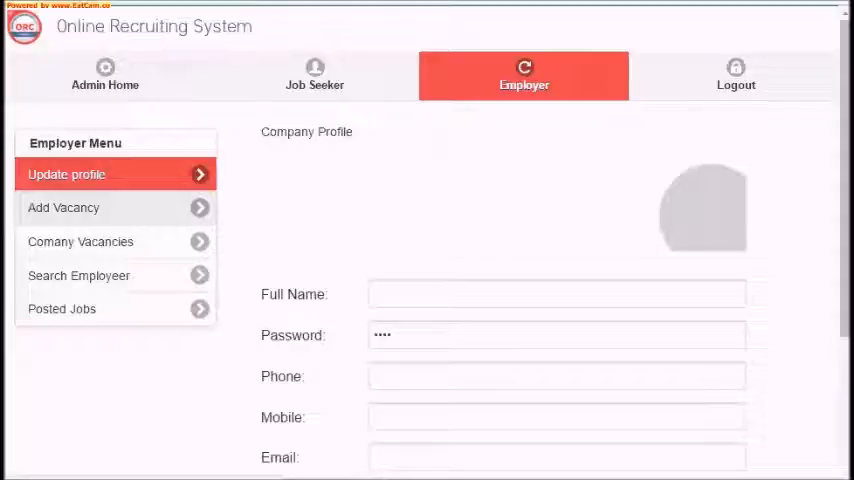
click(63, 207)
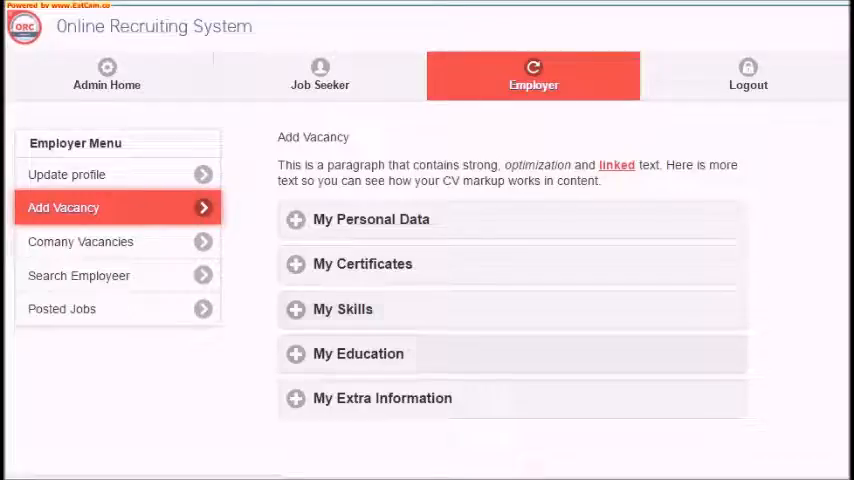
click(80, 241)
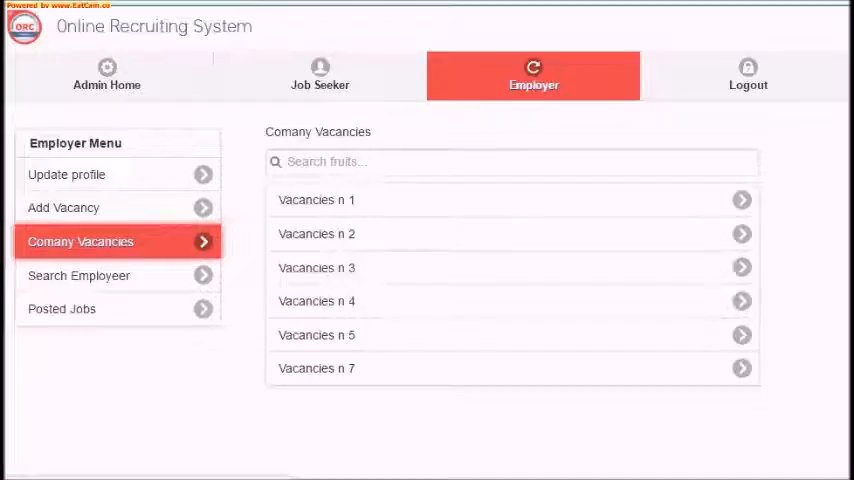
click(79, 275)
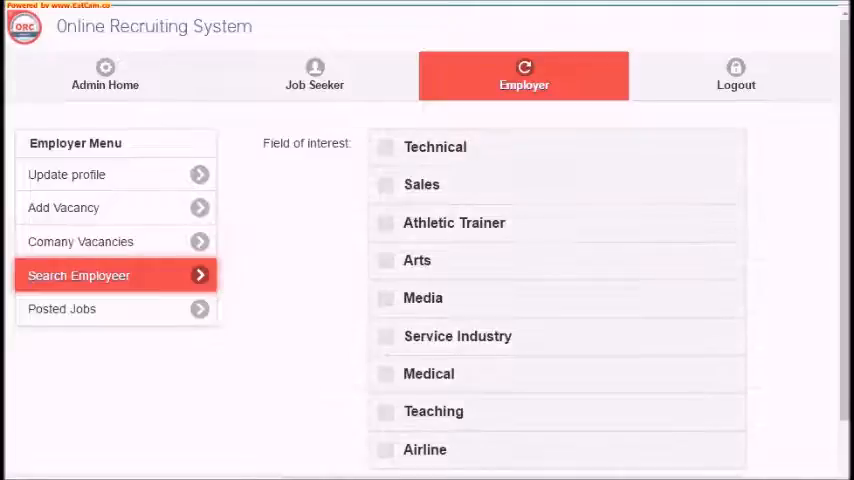
click(62, 308)
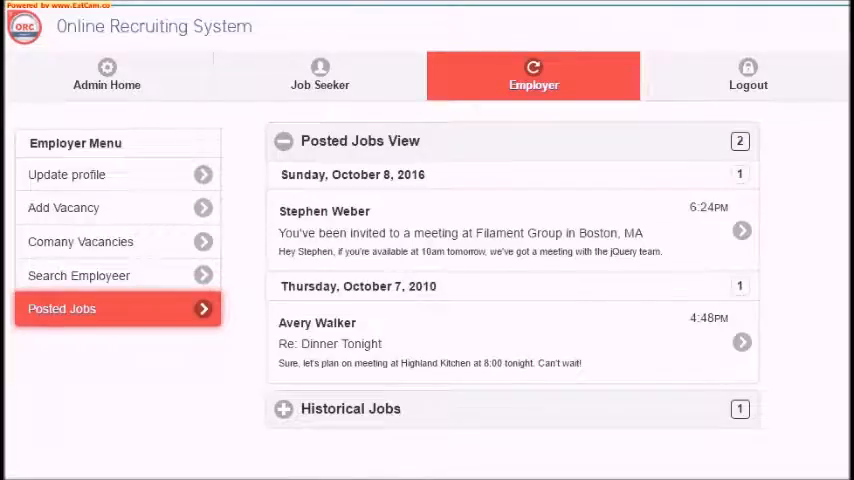
click(66, 174)
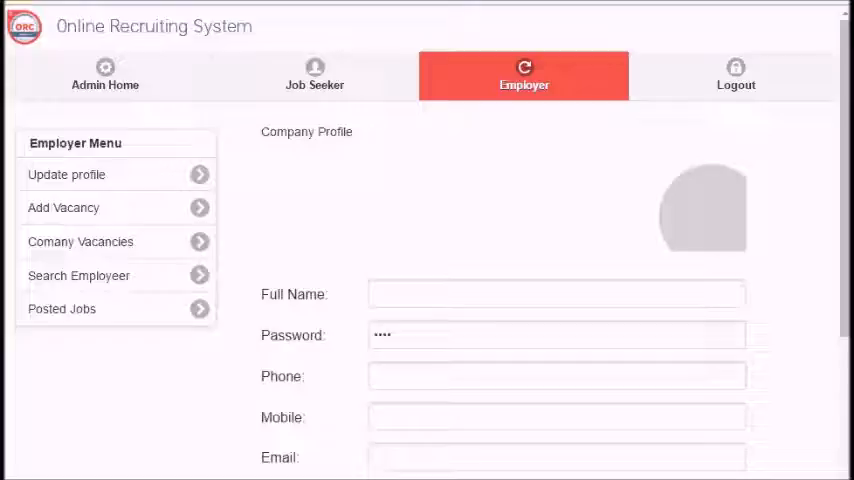
mouse_move(735, 75)
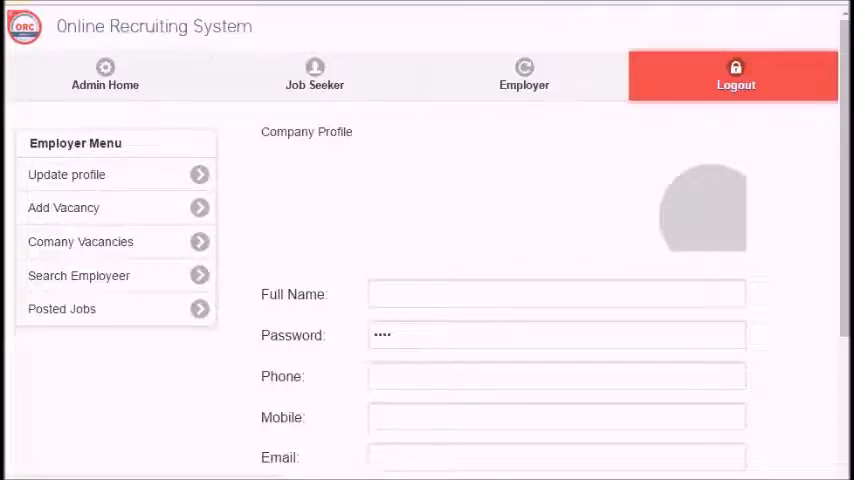
Log out, follow the Click Here link back, and open the Sign In form.
click(735, 75)
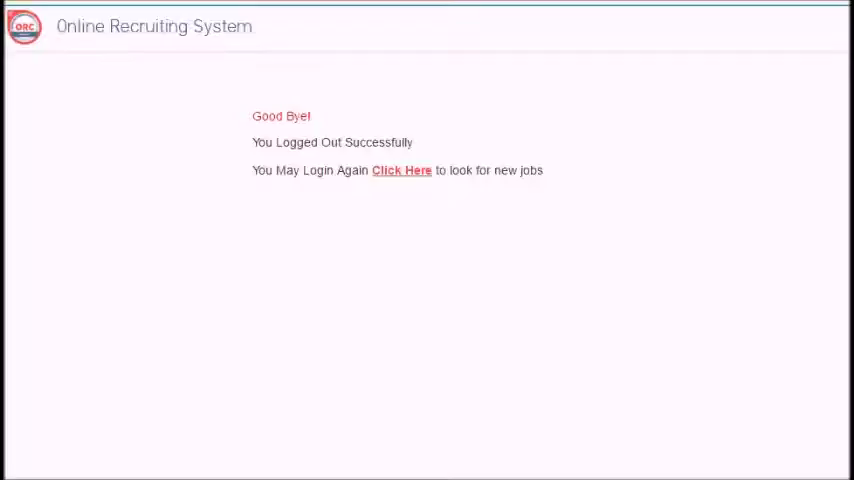
click(400, 170)
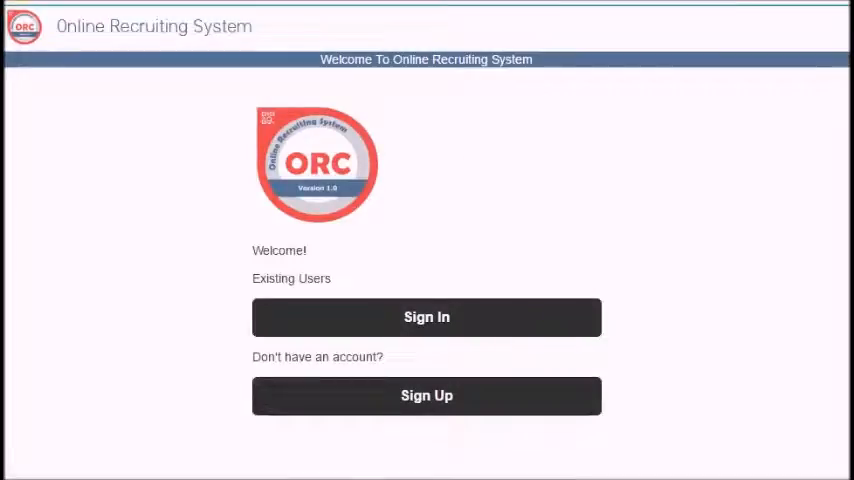
click(426, 317)
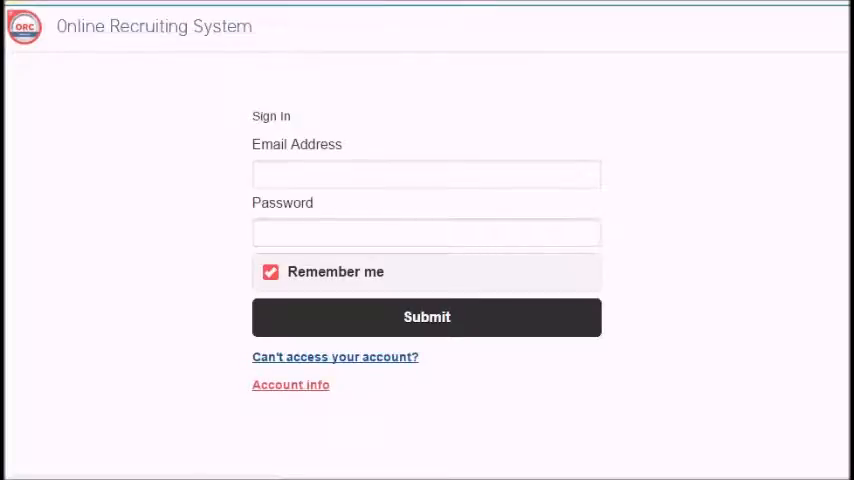
Request a password reset for the 'ahmed' email through Can't access your account?
click(335, 356)
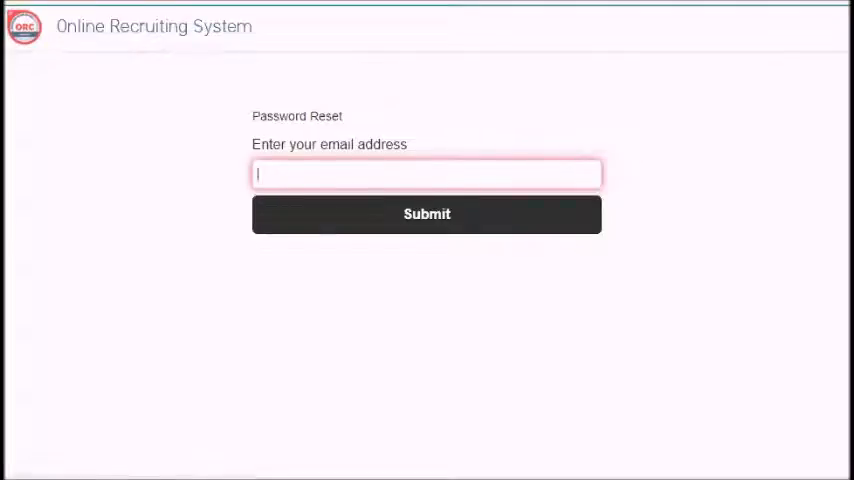
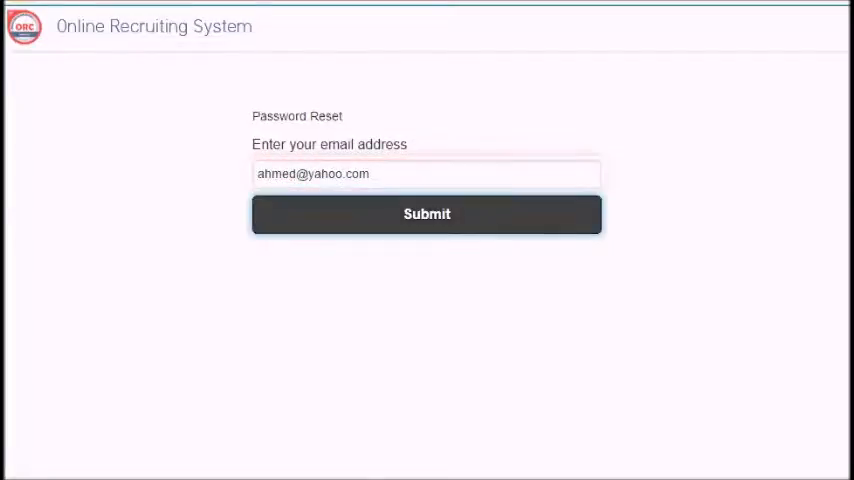
click(426, 213)
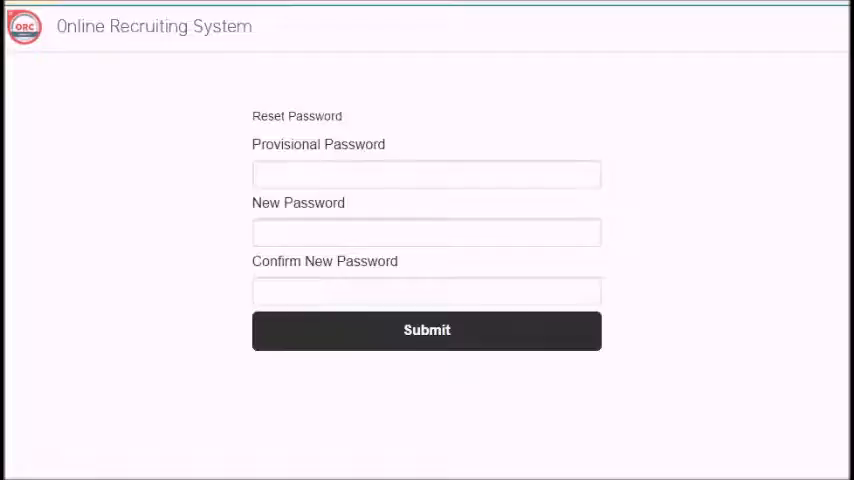
Submit the provisional and new passwords, then acknowledge the Done confirmation.
click(426, 174)
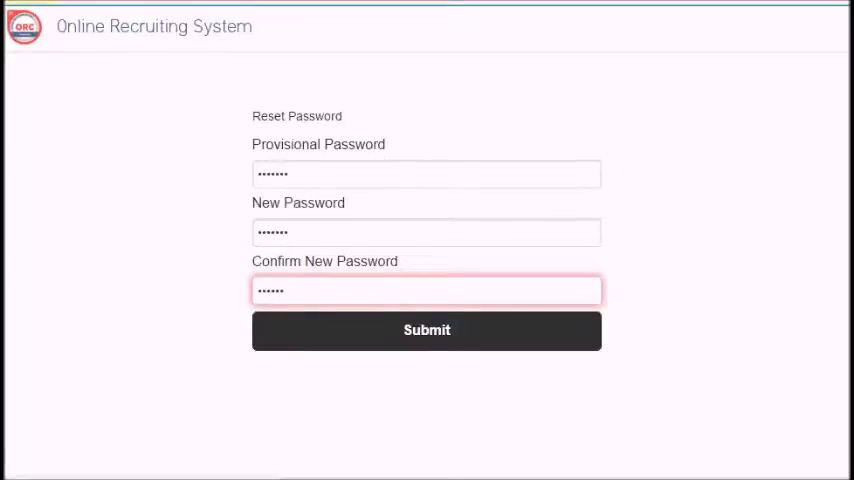
click(426, 330)
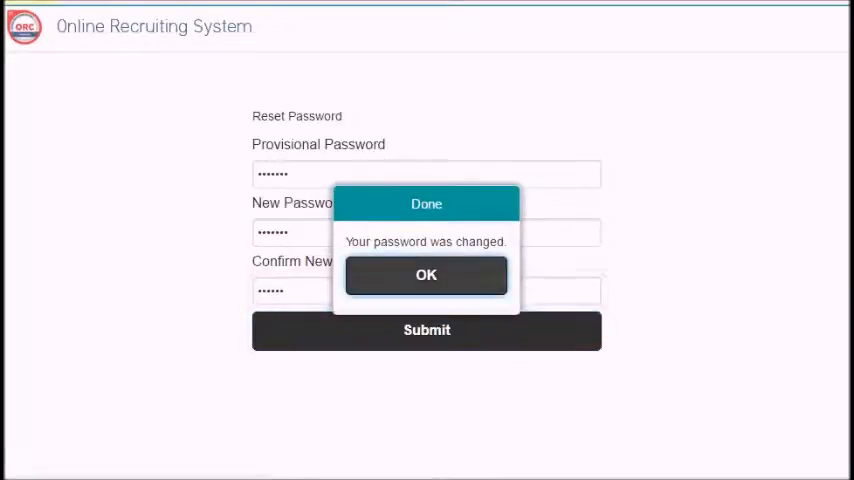
click(426, 274)
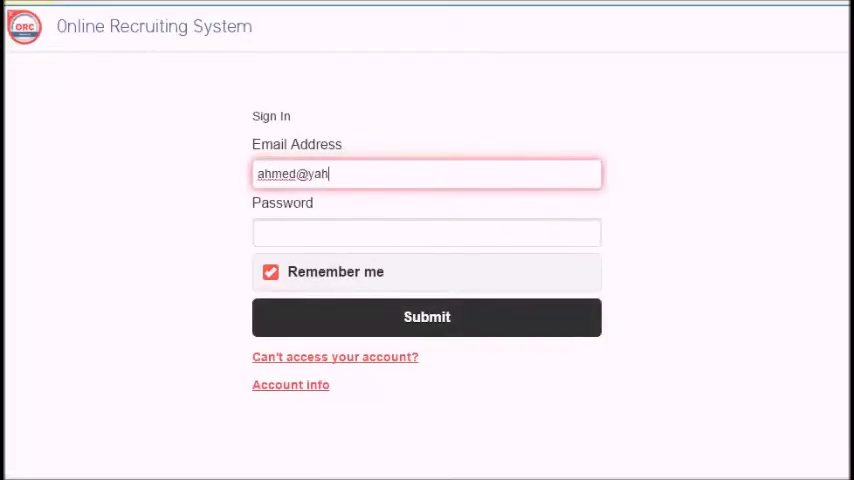
Sign in with the email and new password, declining the browser's save-password prompt.
click(427, 232)
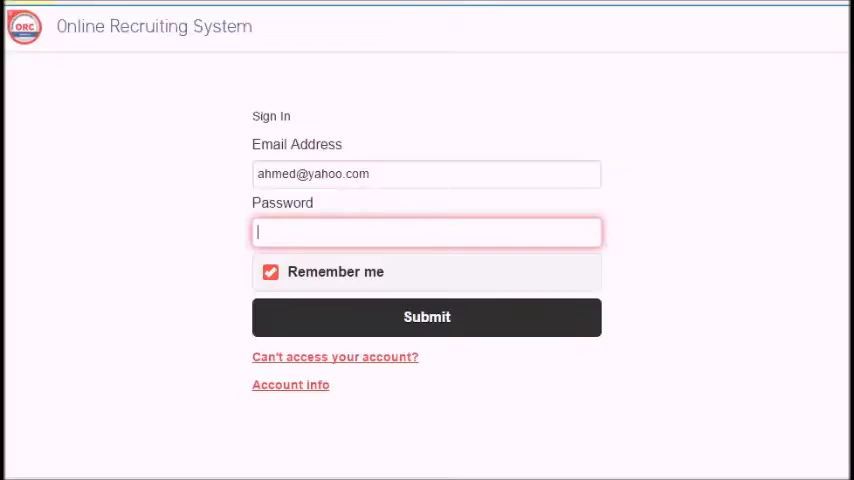
text(password)
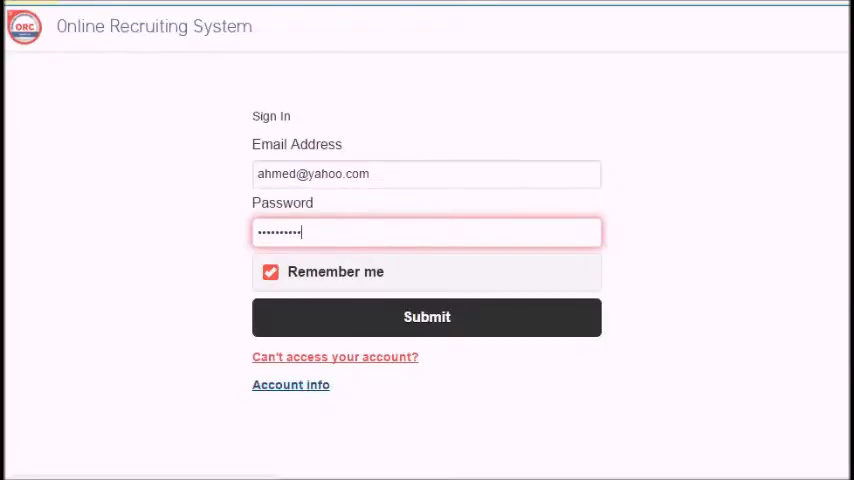
click(427, 317)
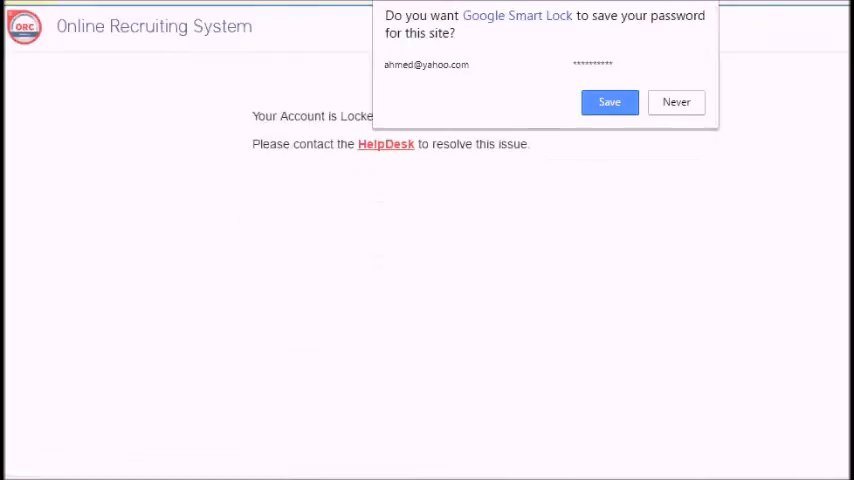
click(675, 101)
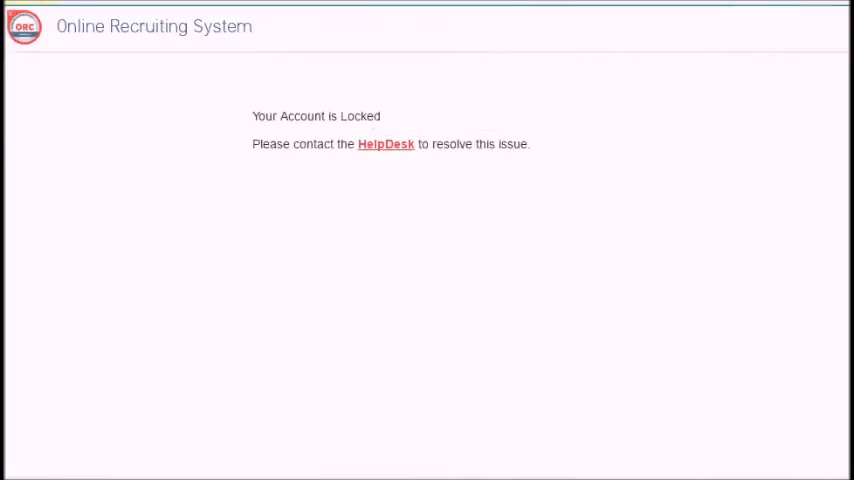